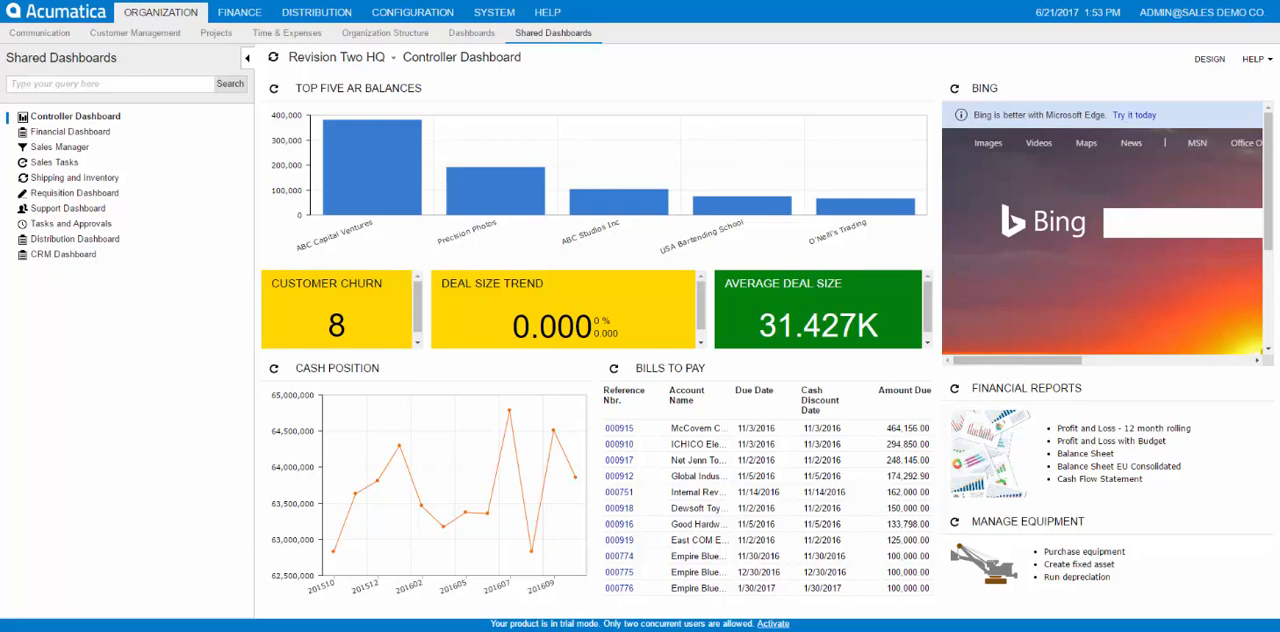
Open the Configuration menu to show the Common Settings list beside the Controller Dashboard
{"action": "left_click", "coordinate": [411, 12]}
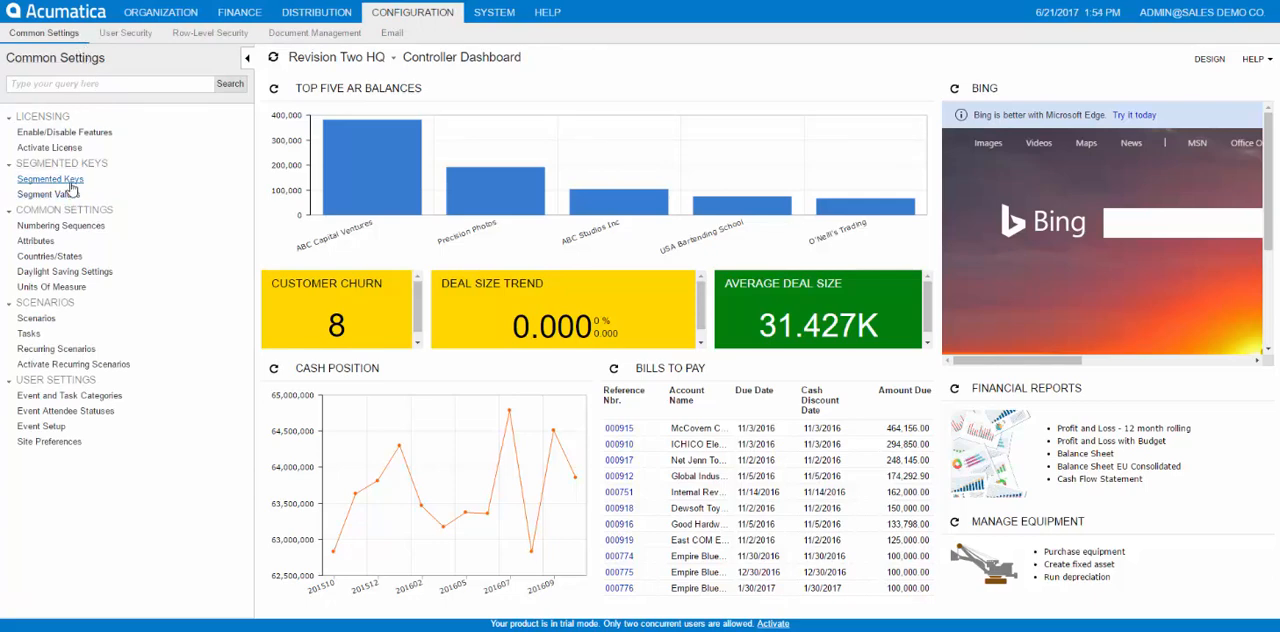
Look up the CASHACCOUNT segmented key, then bring up the 10100 Petty Cash cash account
{"action": "left_click", "coordinate": [50, 178]}
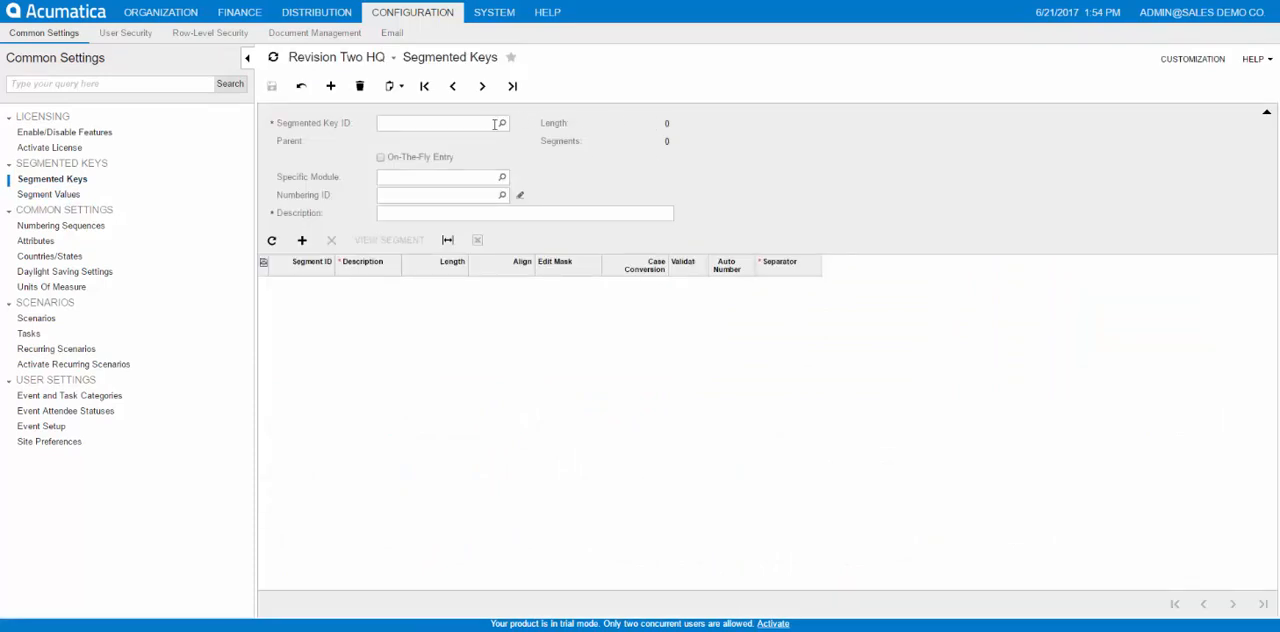
{"action": "mouse_move", "coordinate": [501, 125]}
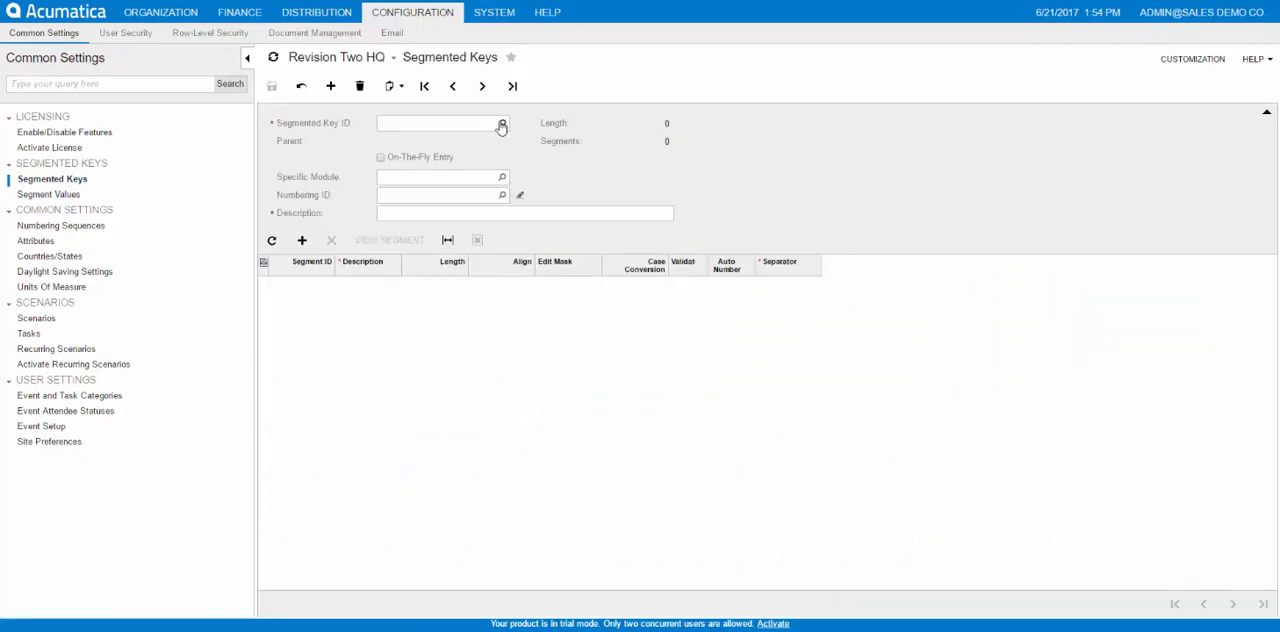
{"action": "left_click", "coordinate": [502, 123]}
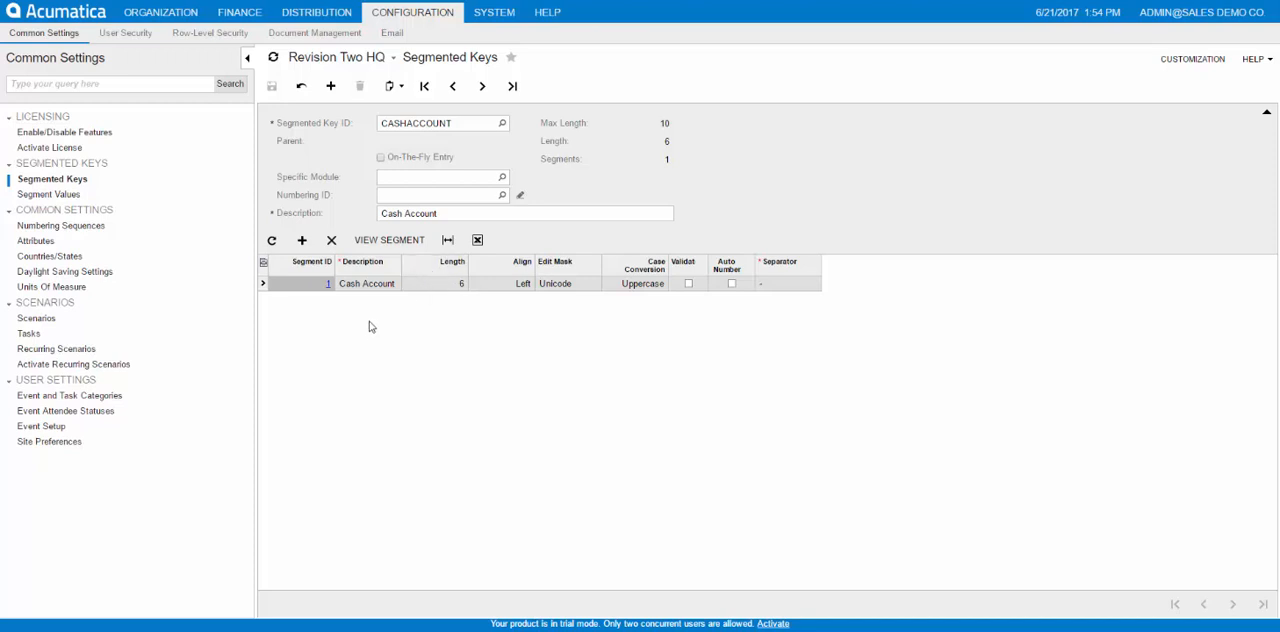
{"action": "mouse_move", "coordinate": [448, 295]}
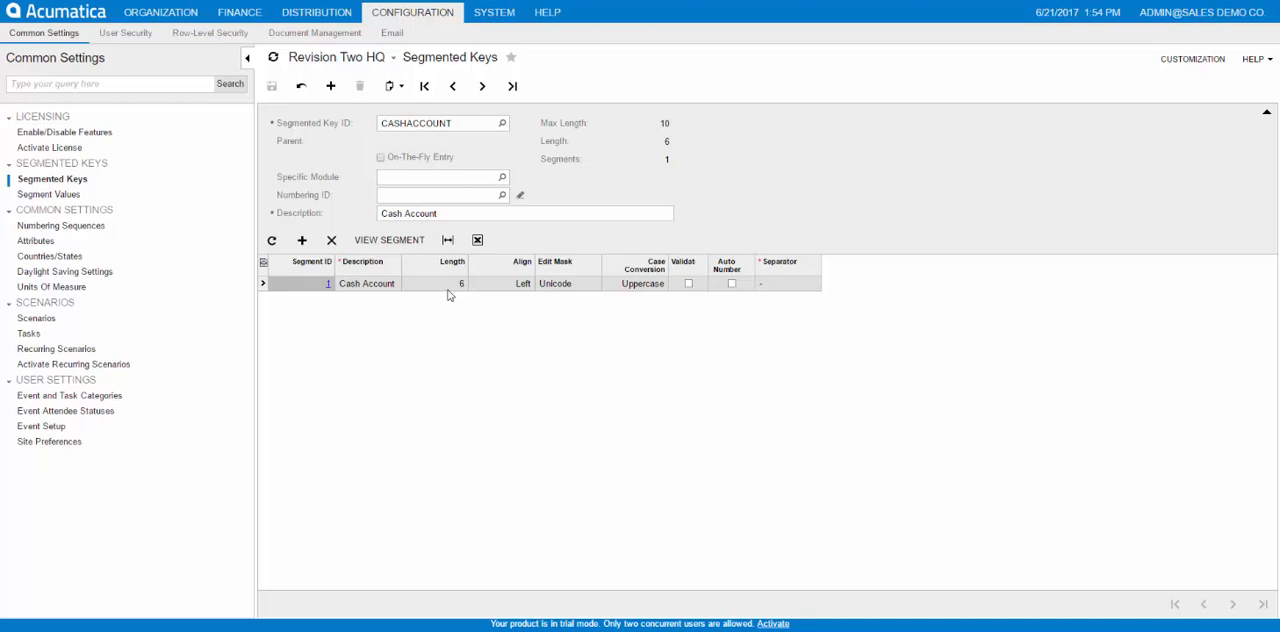
{"action": "mouse_move", "coordinate": [456, 296]}
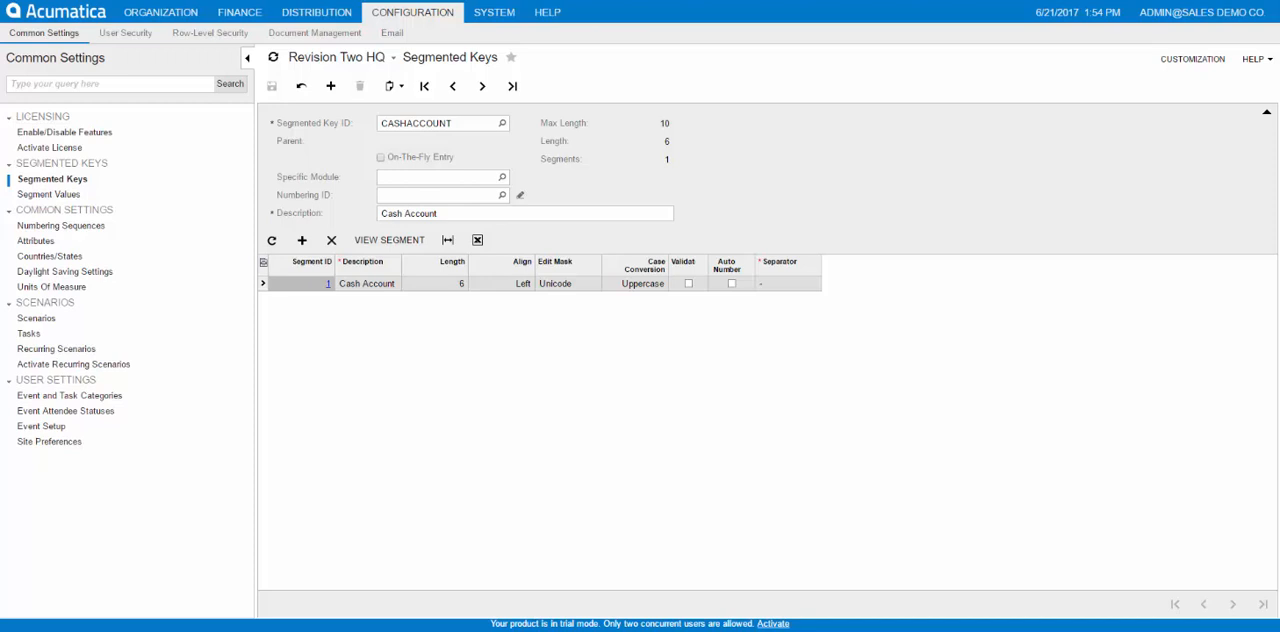
{"action": "mouse_move", "coordinate": [407, 140]}
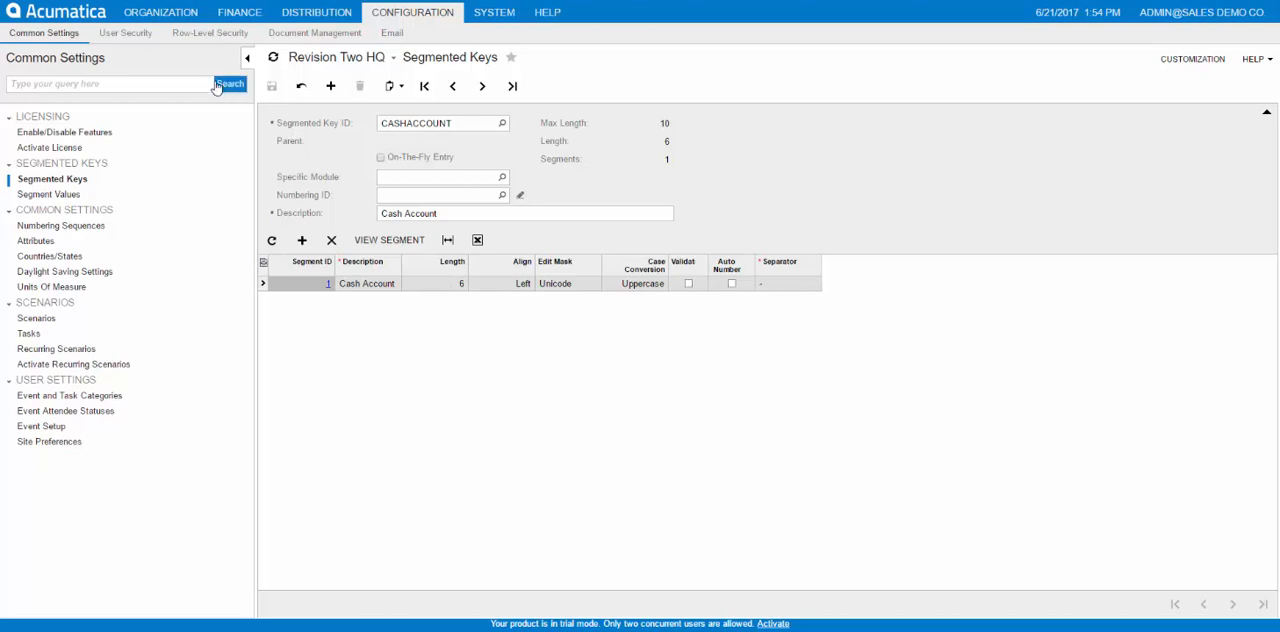
{"action": "mouse_move", "coordinate": [271, 85]}
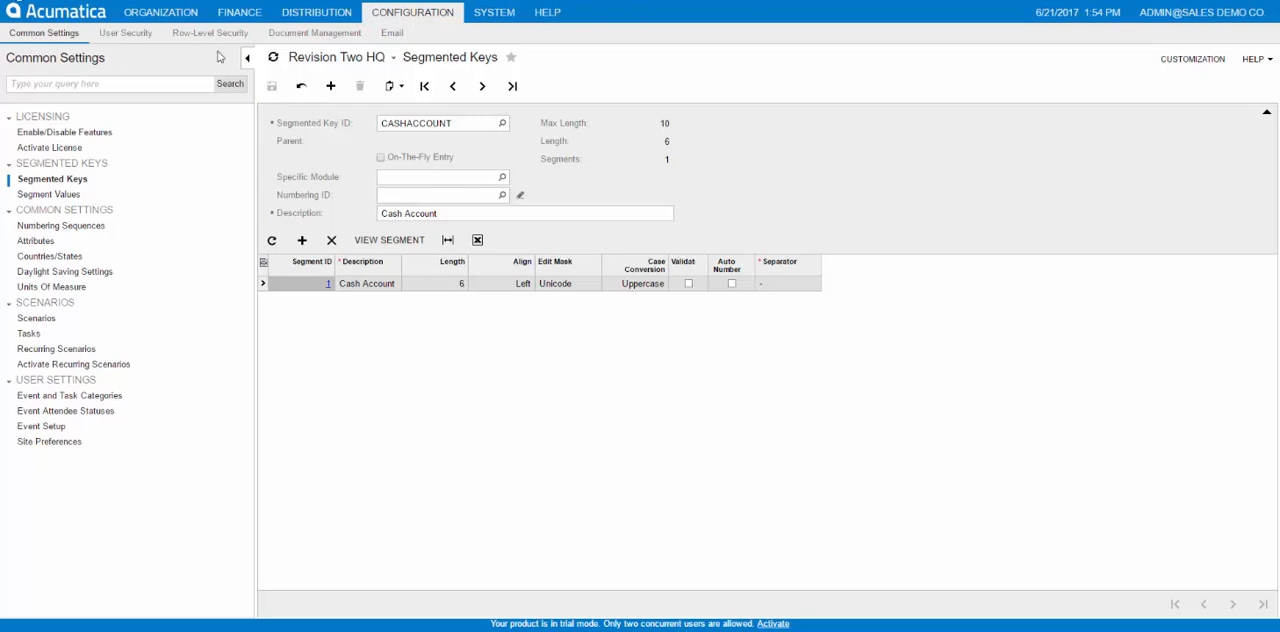
{"action": "left_click", "coordinate": [239, 12]}
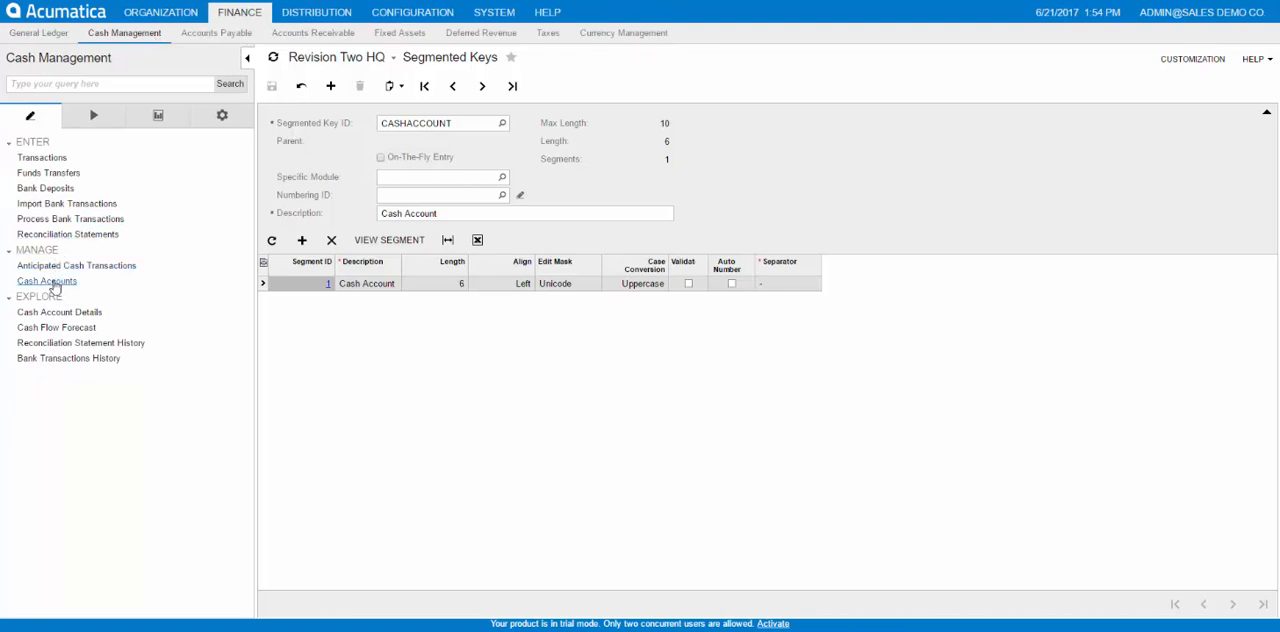
{"action": "left_click", "coordinate": [47, 281]}
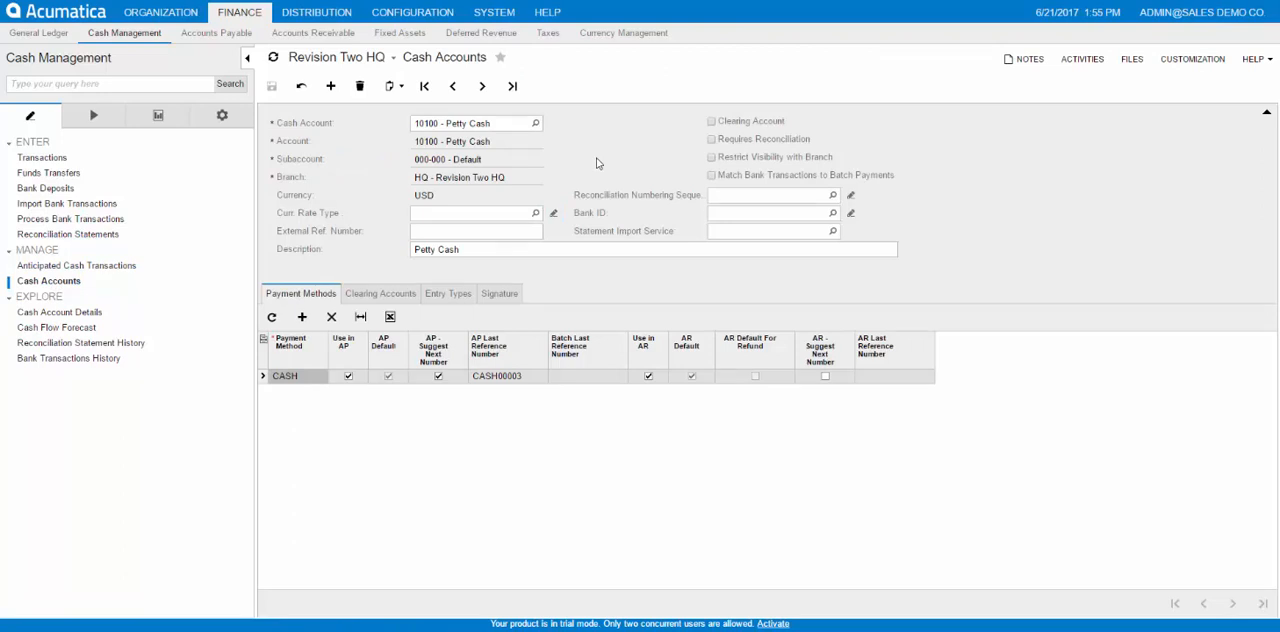
{"action": "mouse_move", "coordinate": [482, 177]}
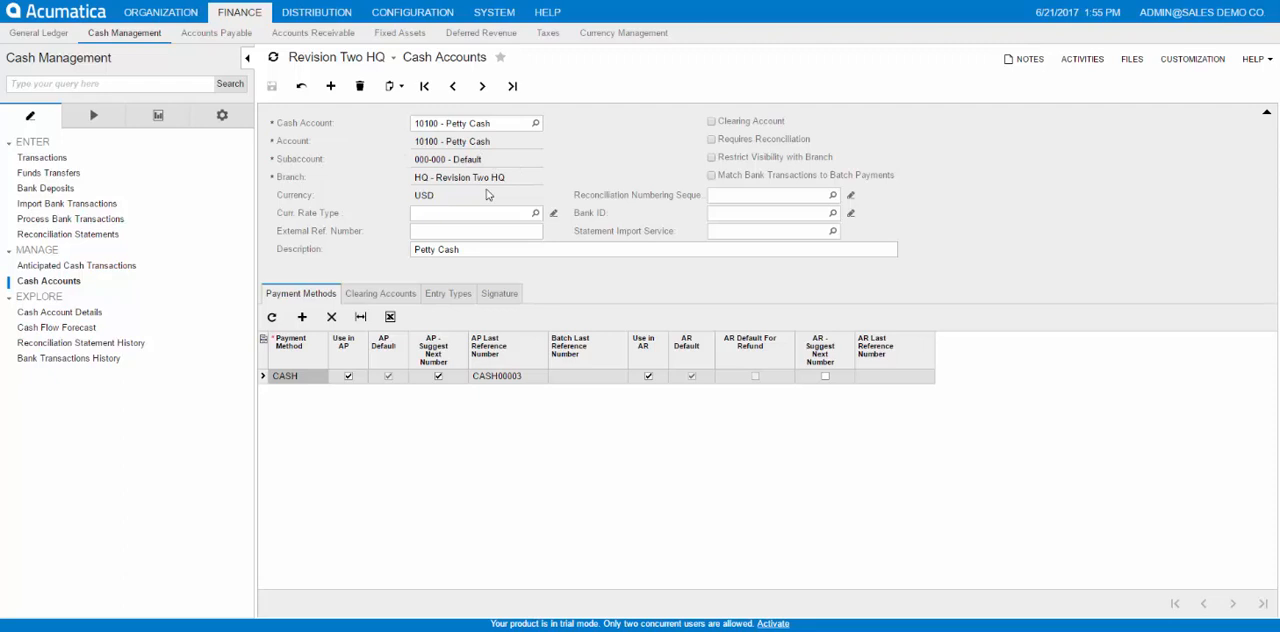
{"action": "double_click", "coordinate": [424, 195]}
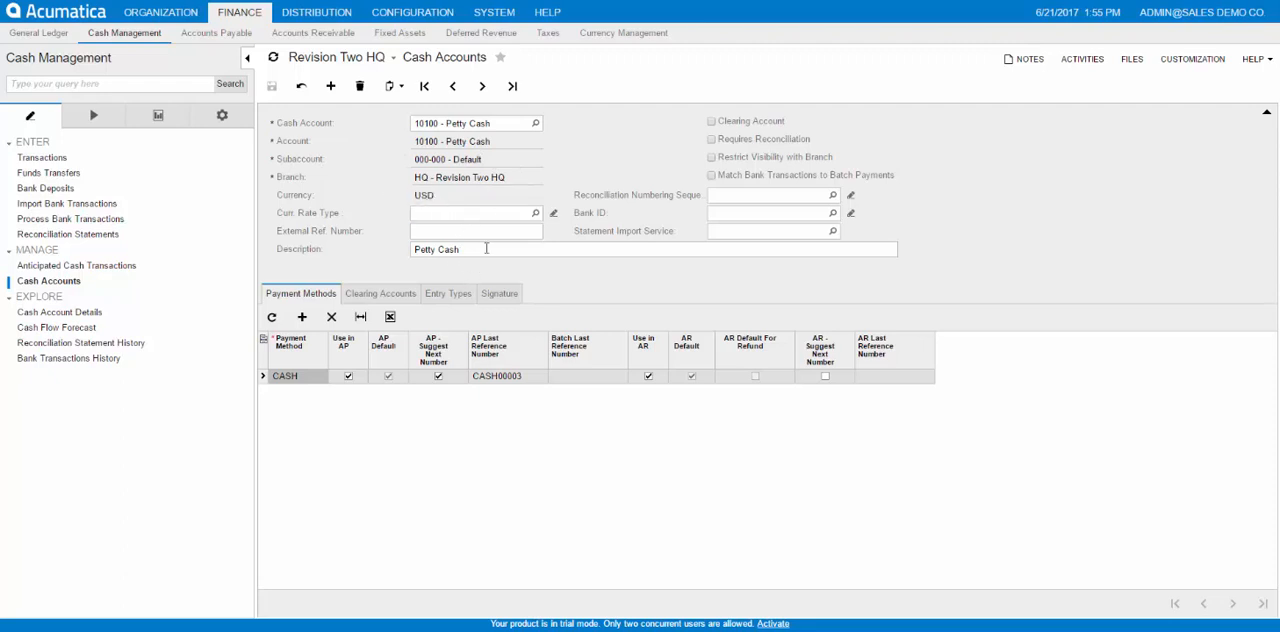
{"action": "mouse_move", "coordinate": [912, 141]}
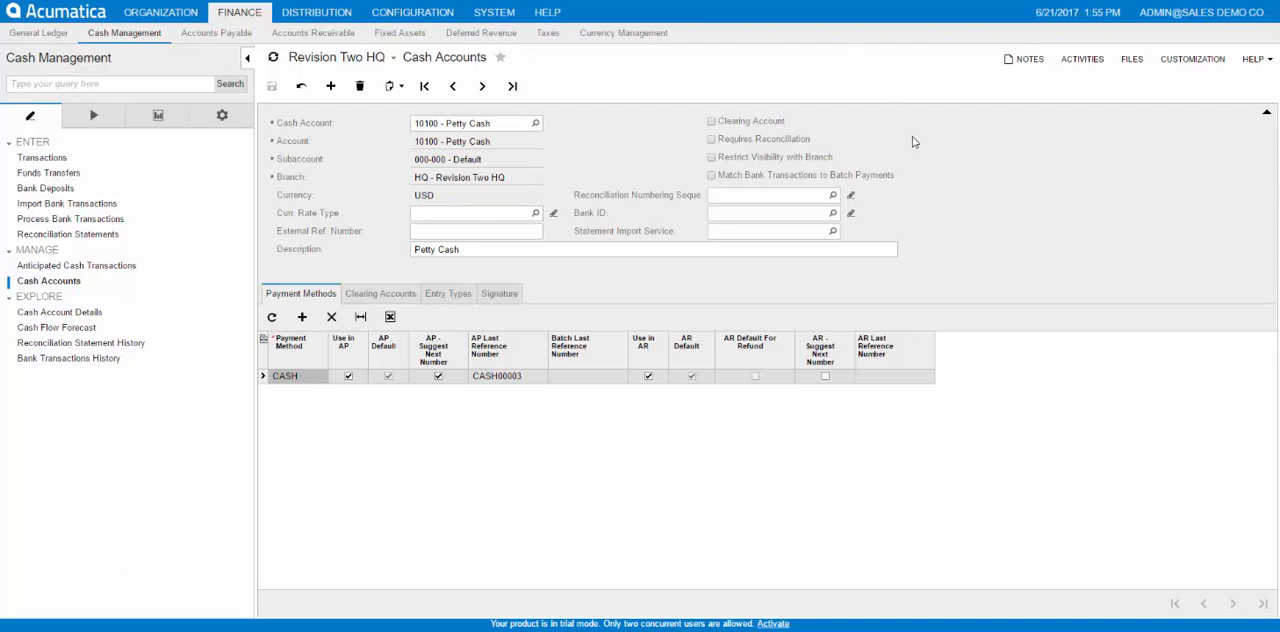
{"action": "mouse_move", "coordinate": [782, 140]}
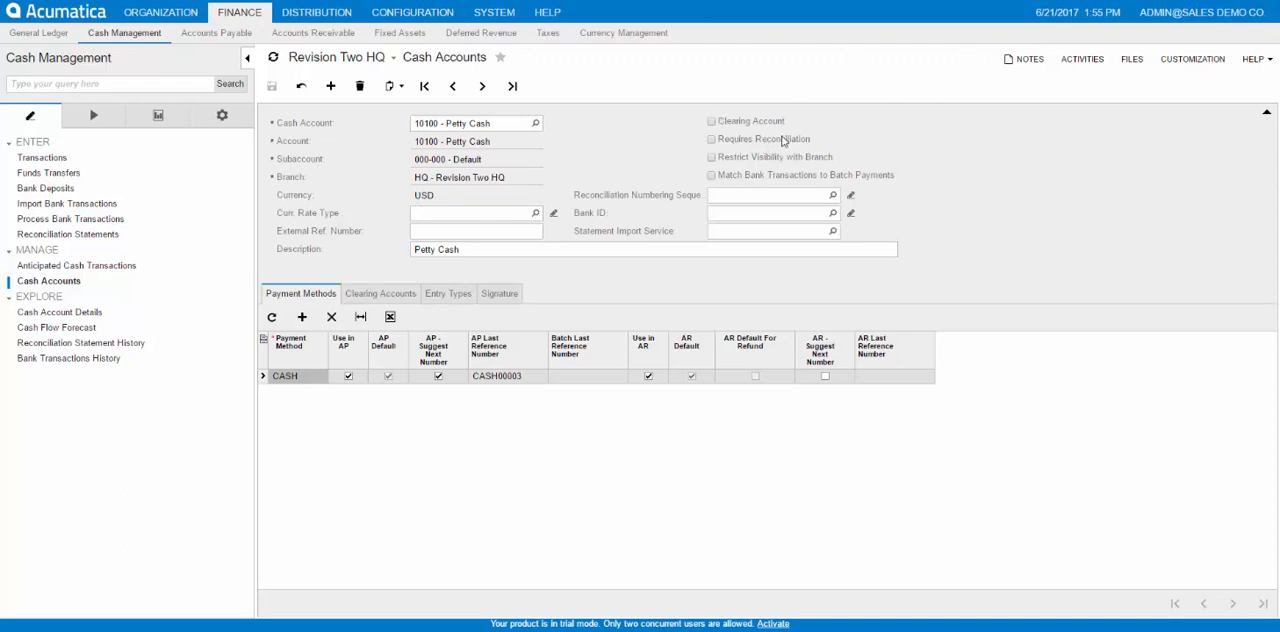
{"action": "mouse_move", "coordinate": [783, 128]}
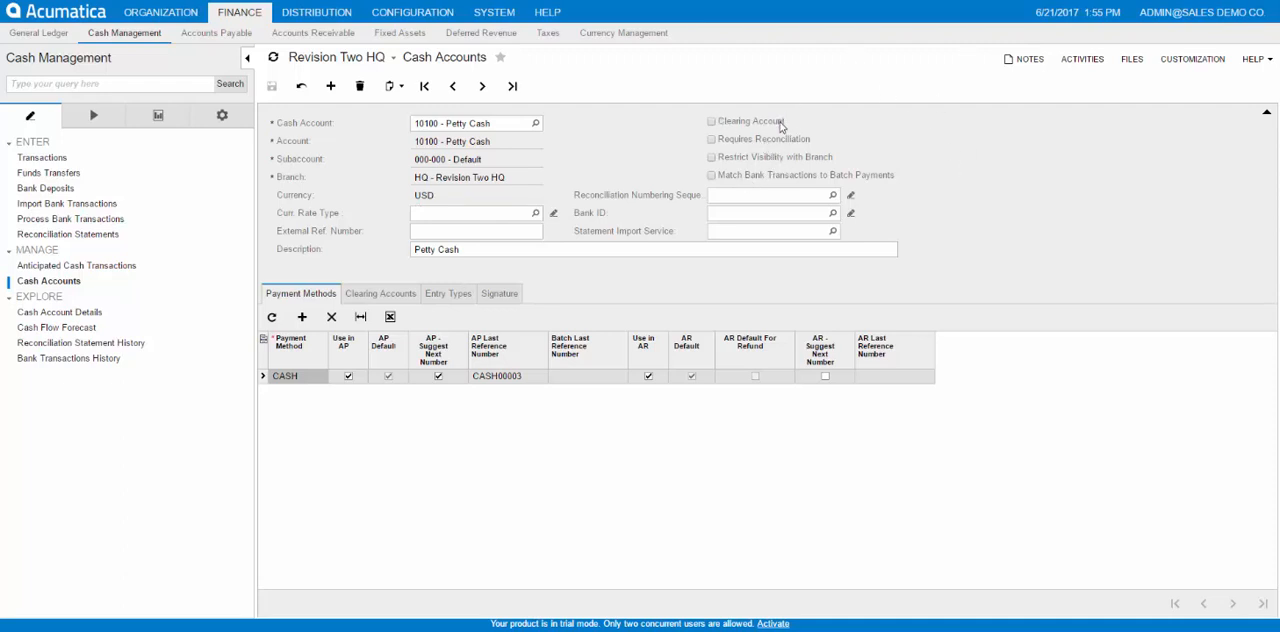
{"action": "mouse_move", "coordinate": [798, 172]}
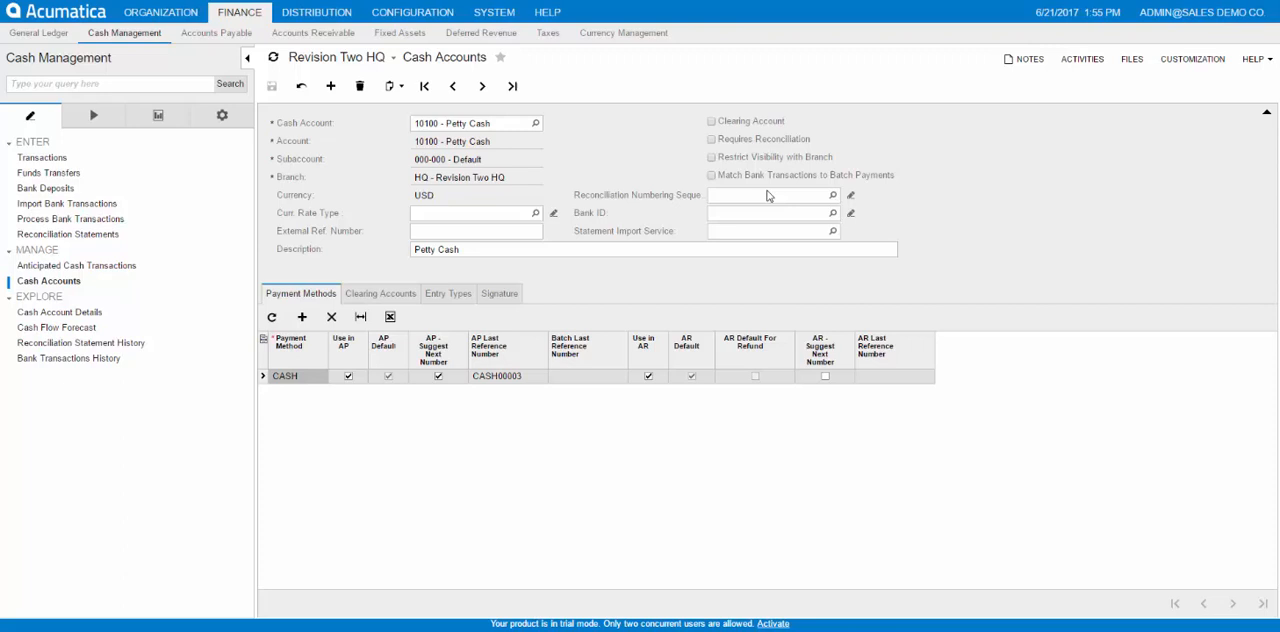
{"action": "mouse_move", "coordinate": [743, 280]}
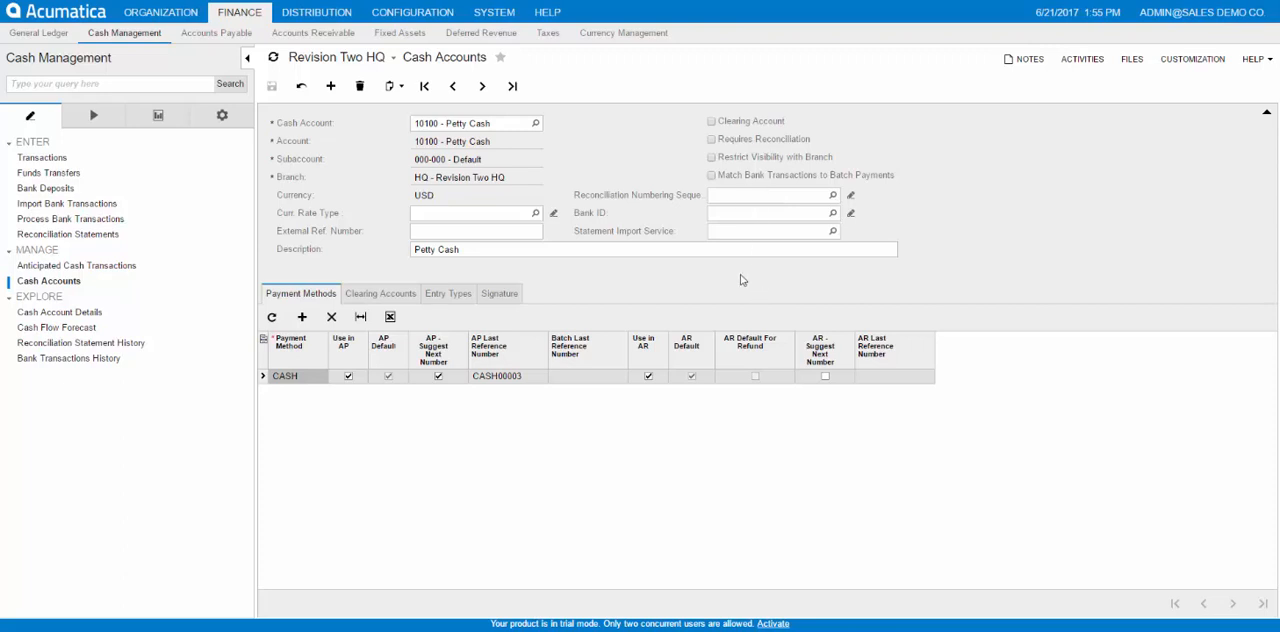
{"action": "mouse_move", "coordinate": [336, 293]}
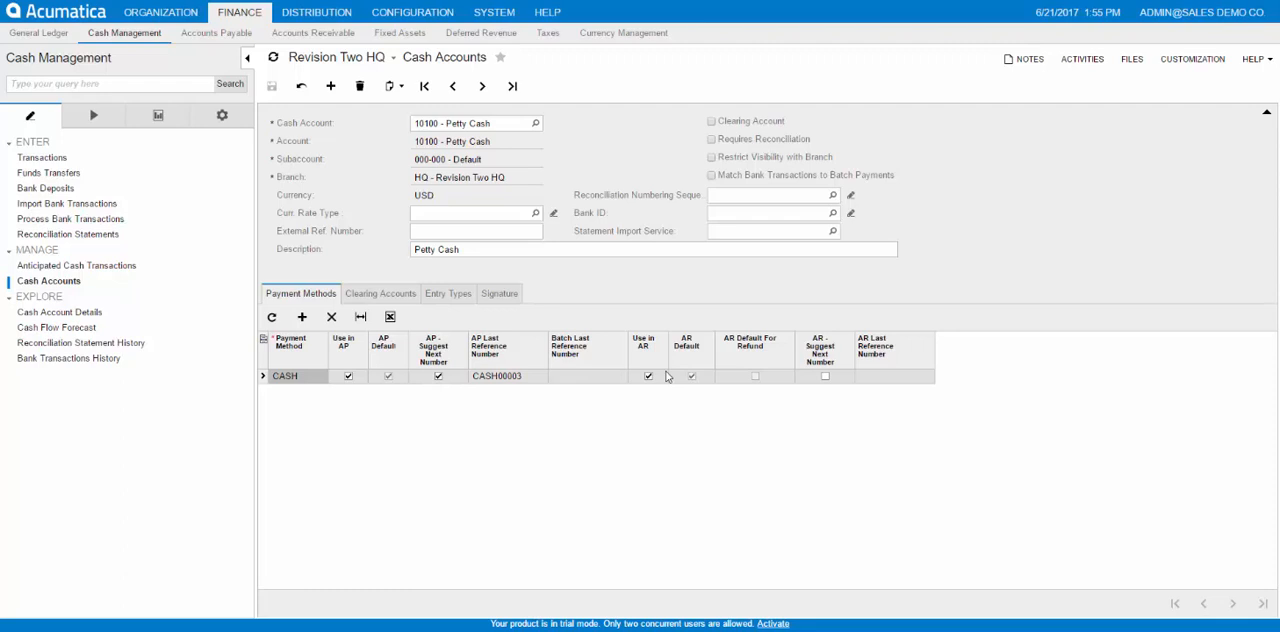
{"action": "mouse_move", "coordinate": [392, 401]}
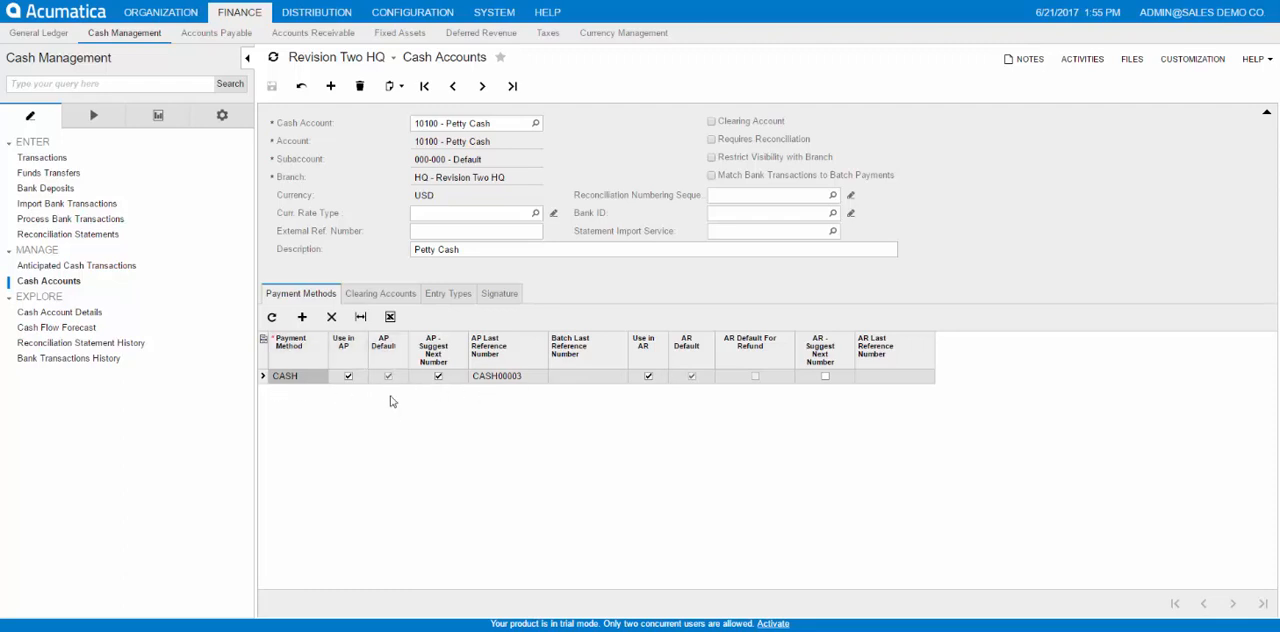
{"action": "mouse_move", "coordinate": [397, 434]}
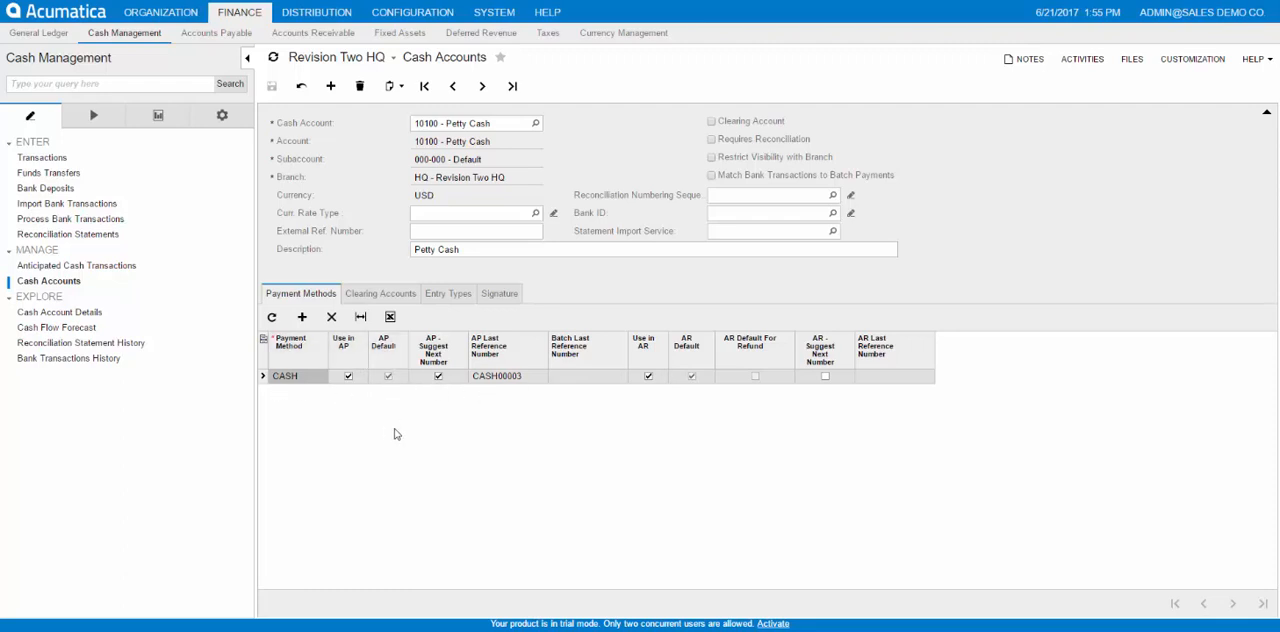
{"action": "mouse_move", "coordinate": [385, 431]}
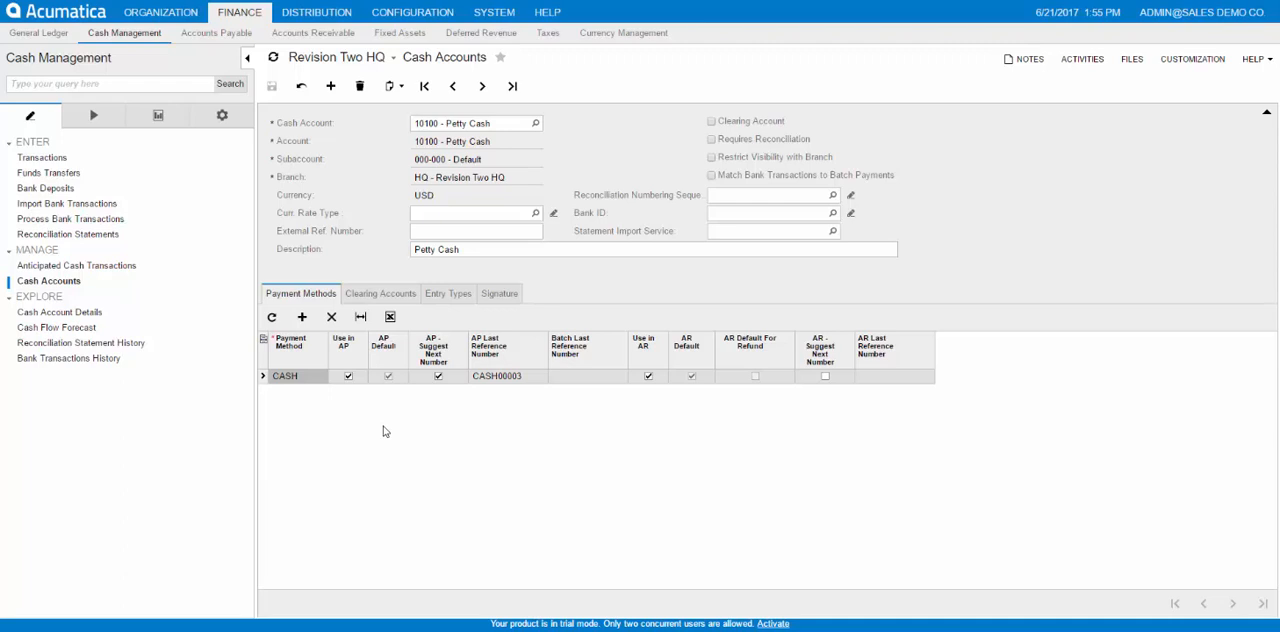
{"action": "mouse_move", "coordinate": [366, 357]}
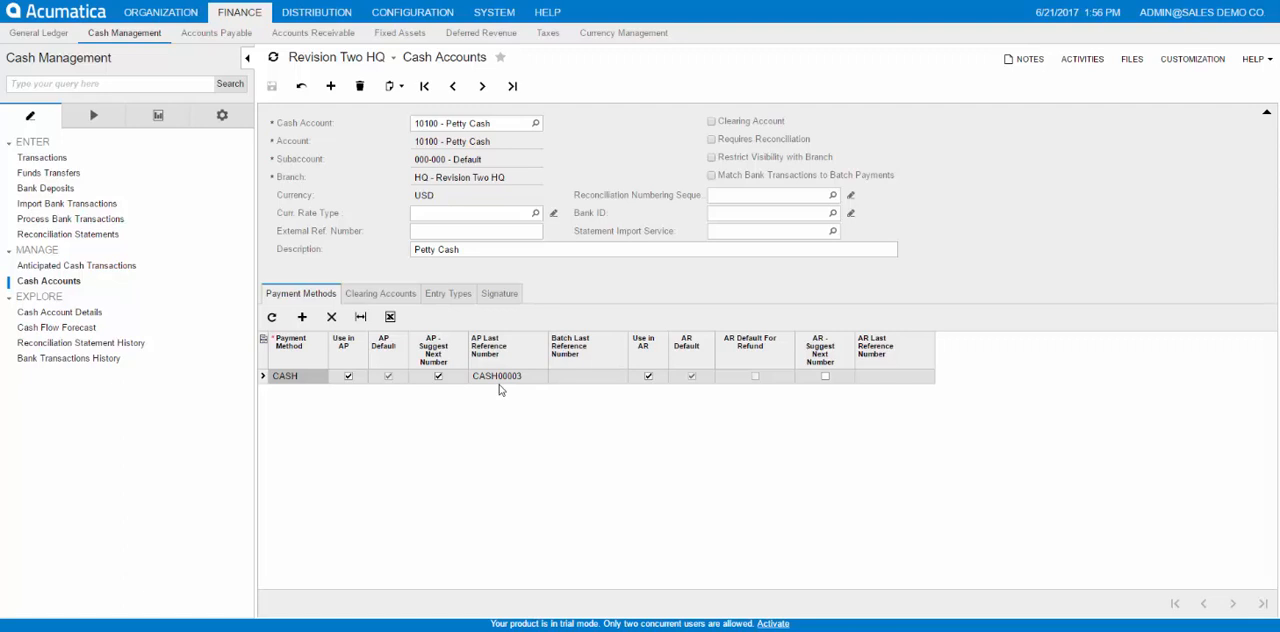
{"action": "mouse_move", "coordinate": [750, 415]}
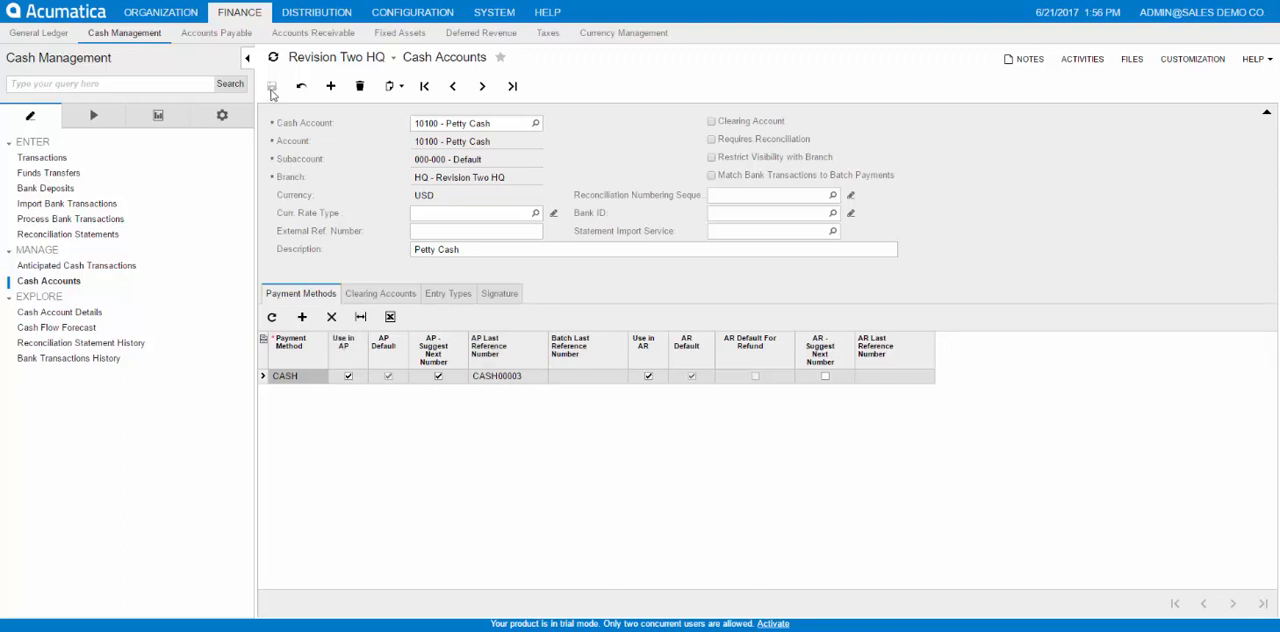
Save cash account 10100 Petty Cash with its CASH payment method unchanged
{"action": "left_click", "coordinate": [272, 86]}
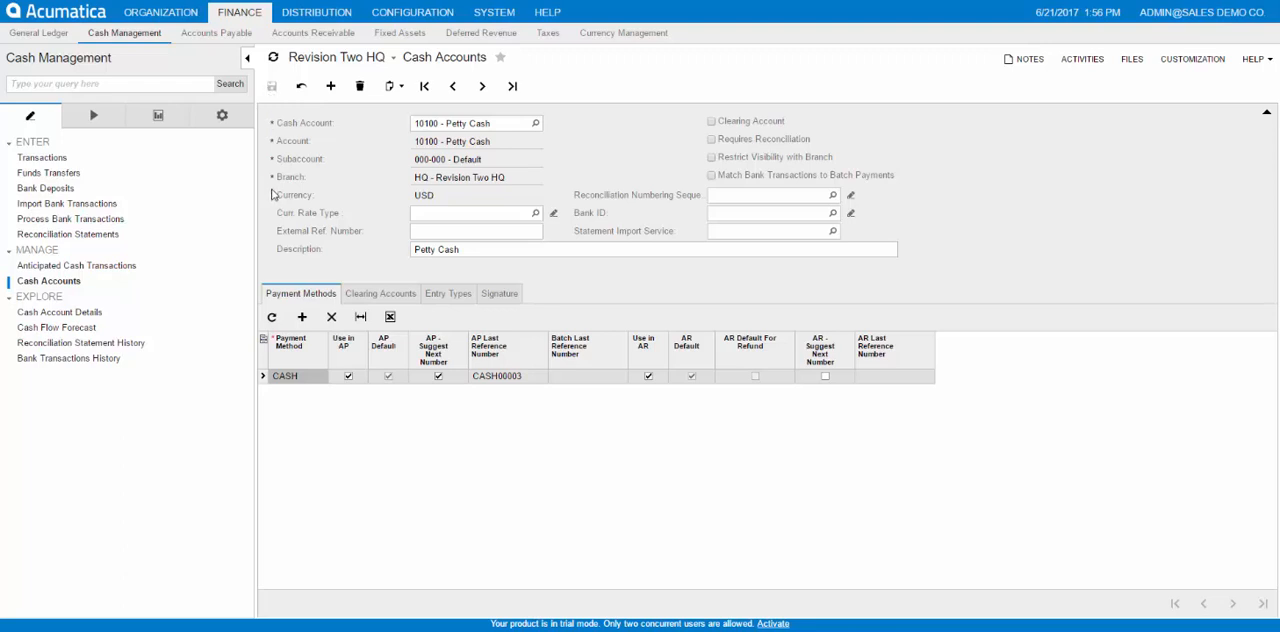
{"action": "mouse_move", "coordinate": [307, 213]}
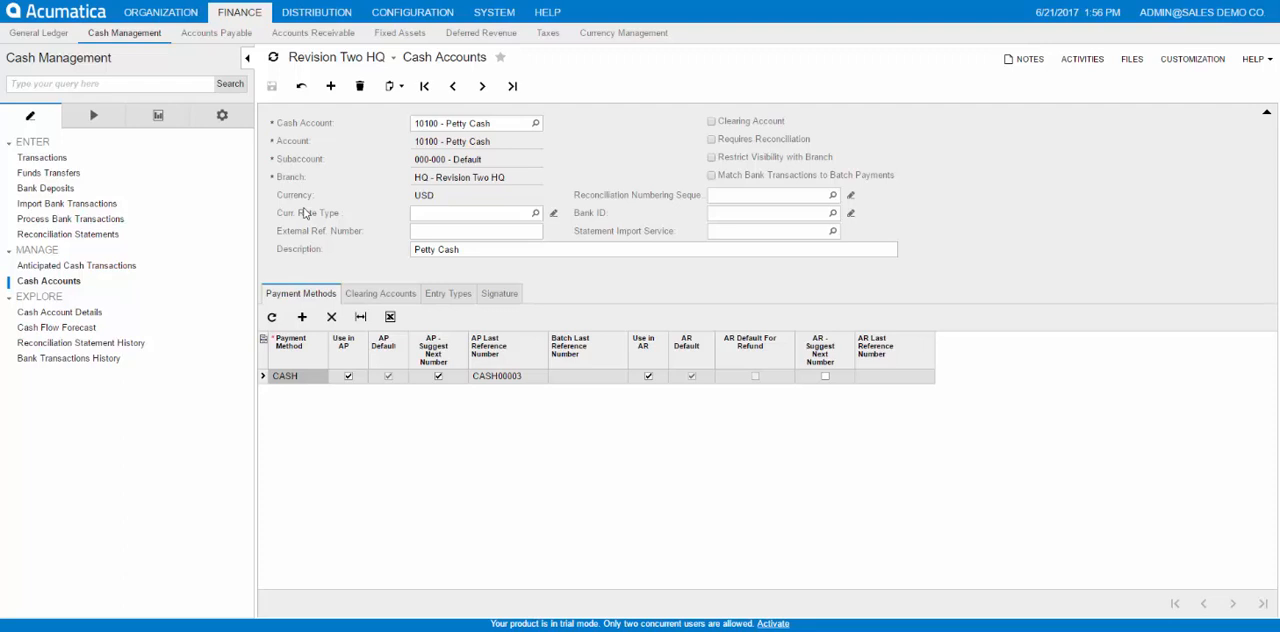
{"action": "mouse_move", "coordinate": [211, 347]}
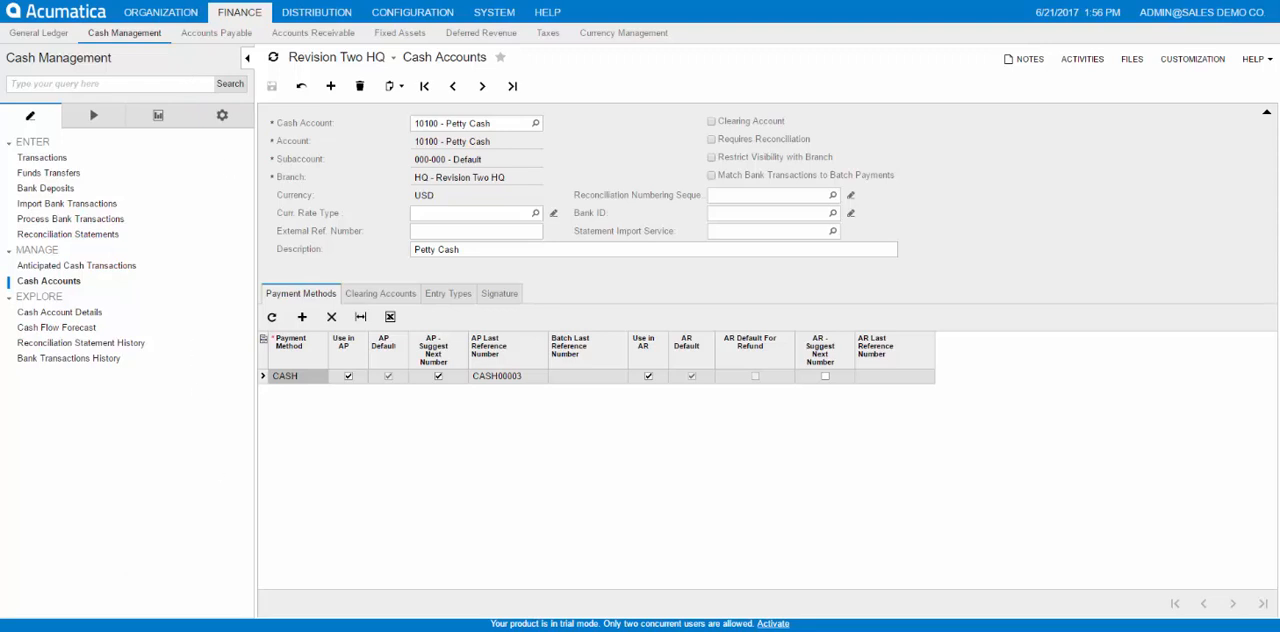
{"action": "mouse_move", "coordinate": [340, 548]}
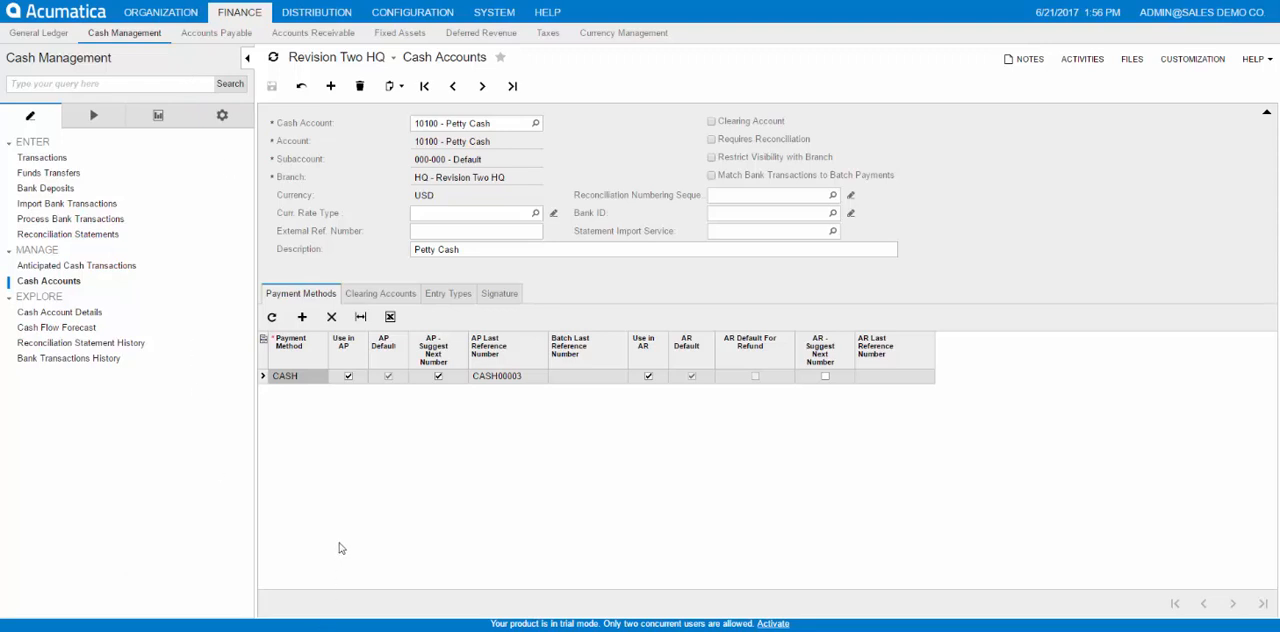
{"action": "mouse_move", "coordinate": [403, 118]}
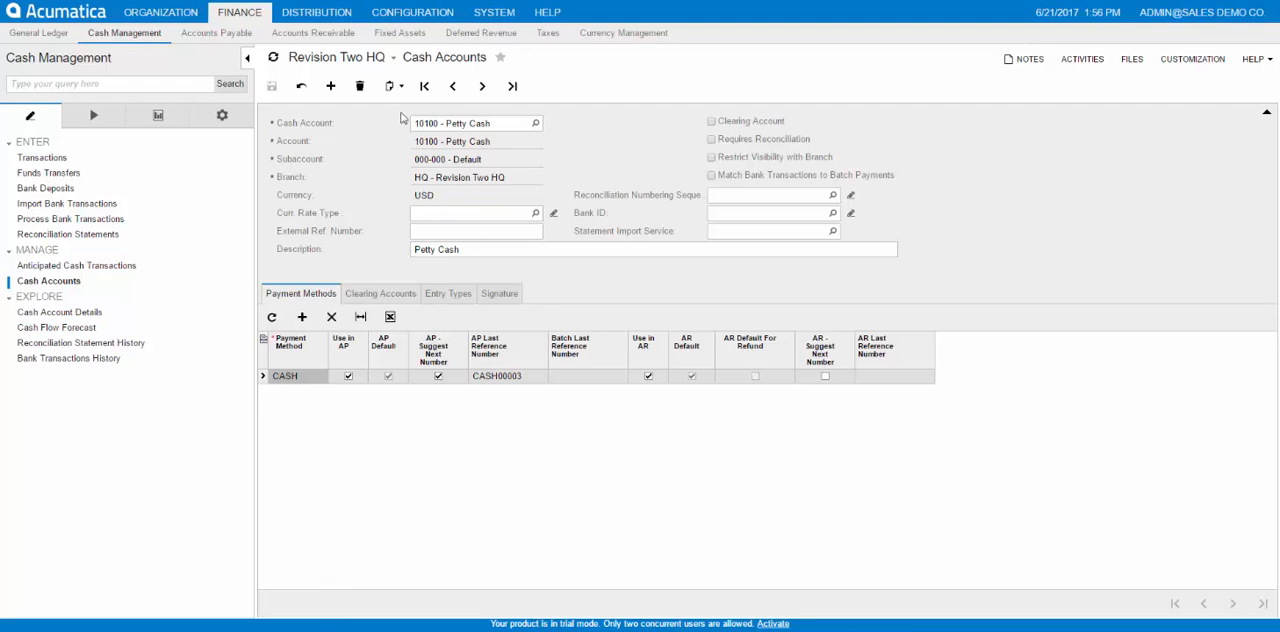
{"action": "mouse_move", "coordinate": [333, 180]}
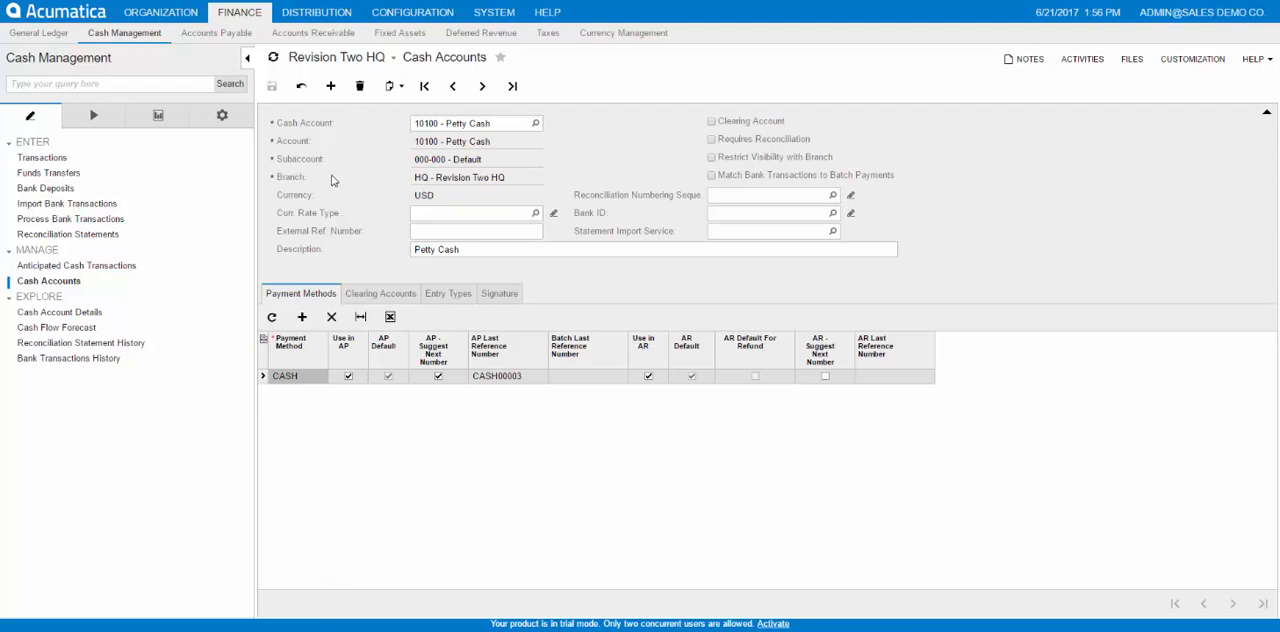
{"action": "mouse_move", "coordinate": [325, 158]}
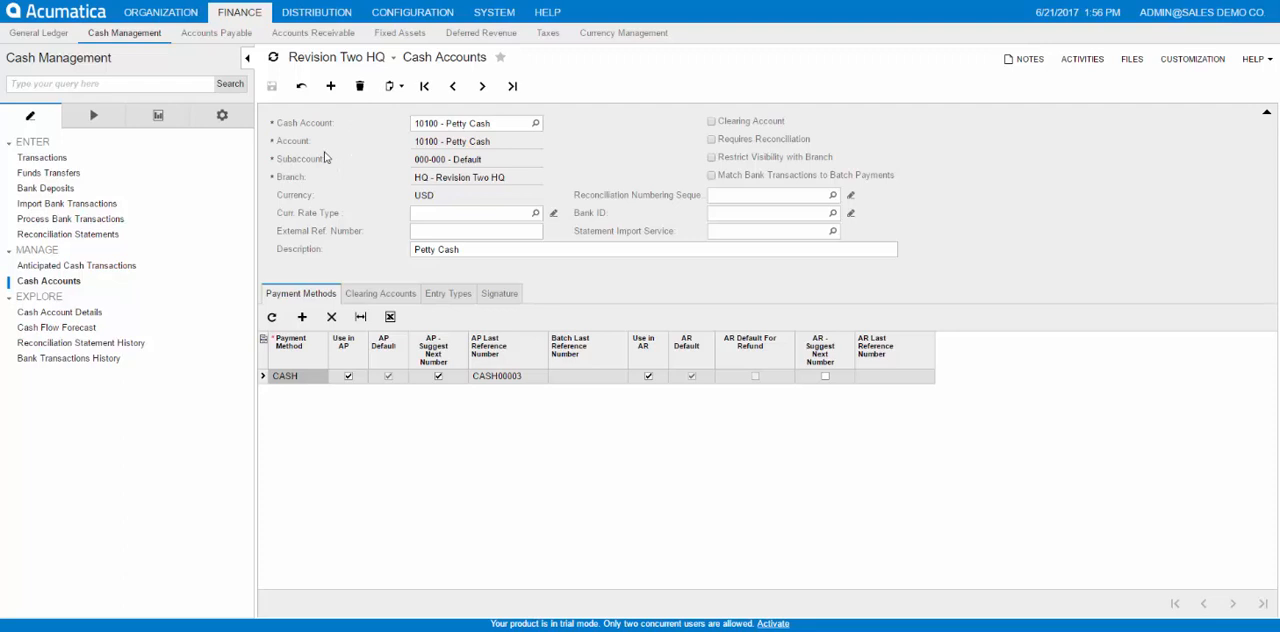
{"action": "mouse_move", "coordinate": [337, 159]}
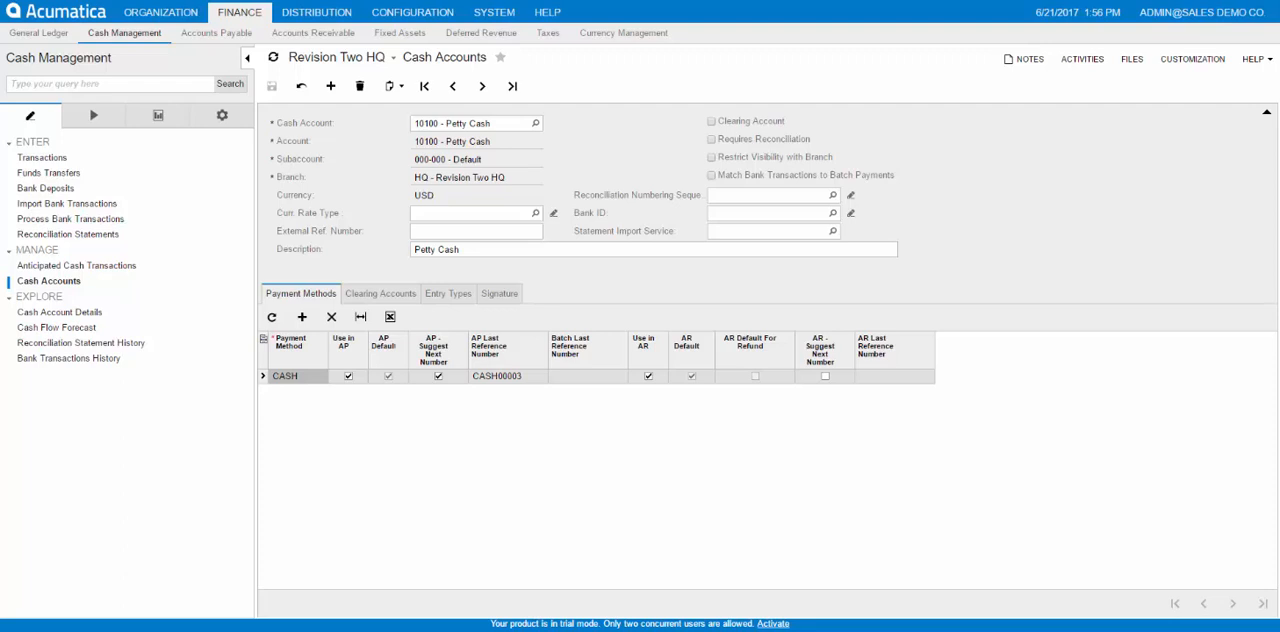
{"action": "mouse_move", "coordinate": [618, 240]}
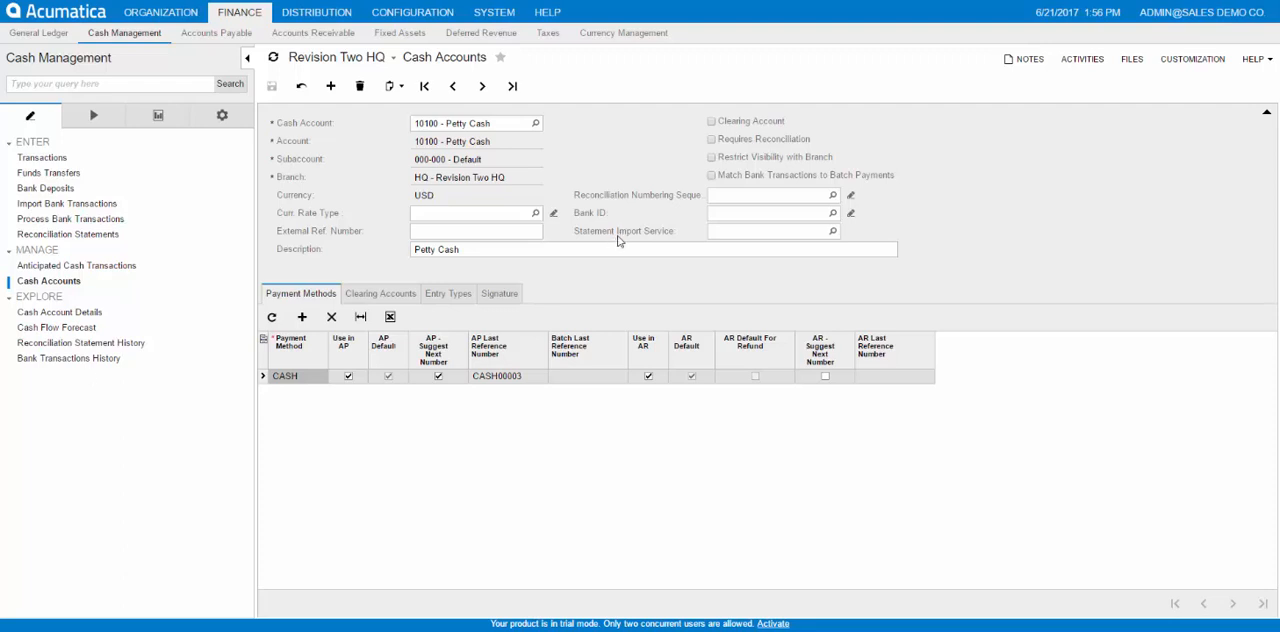
{"action": "mouse_move", "coordinate": [93, 115]}
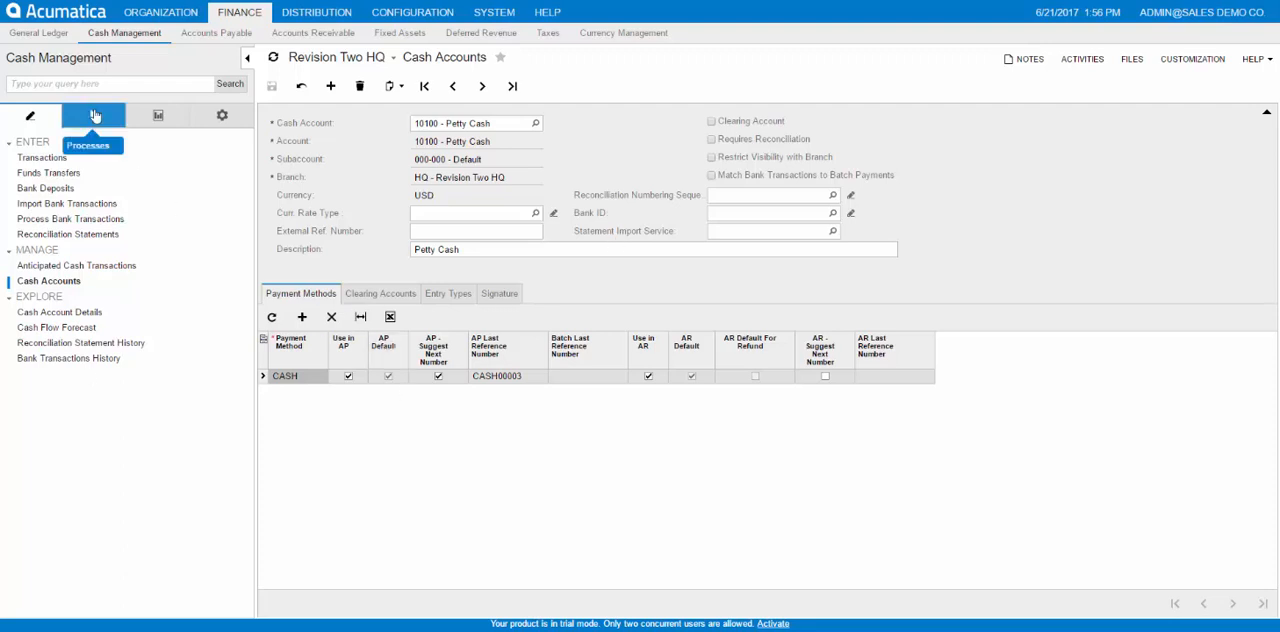
Open Validate Account Balances from the Cash Management processes under Closing
{"action": "left_click", "coordinate": [93, 115]}
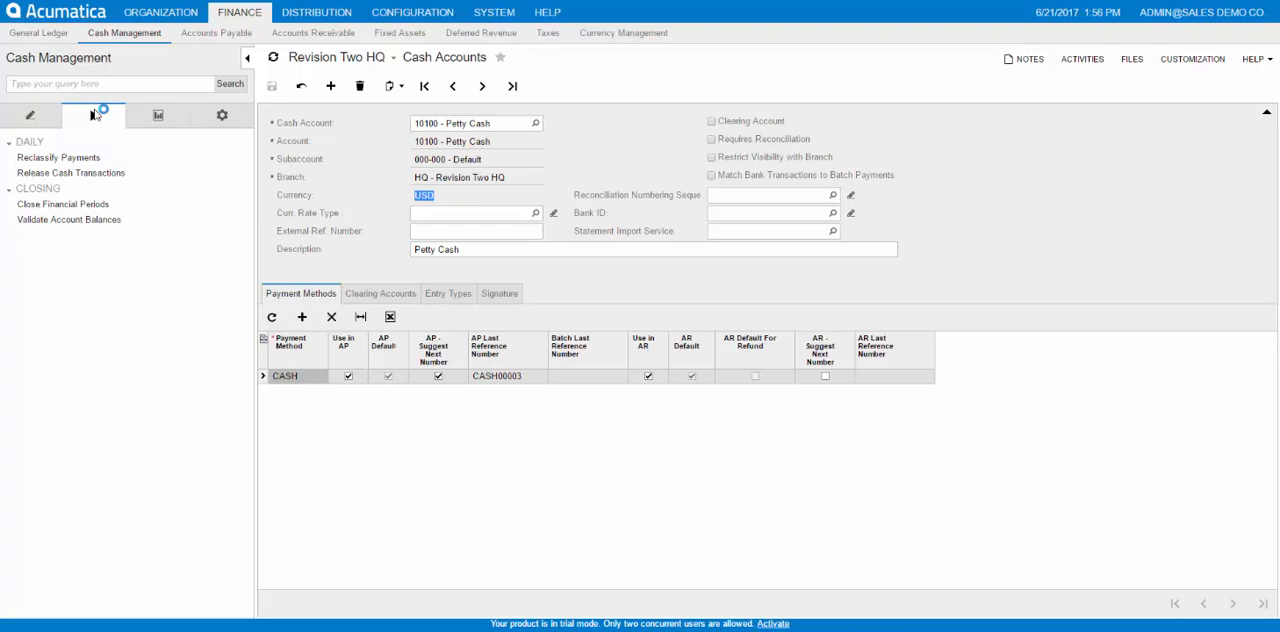
{"action": "left_click", "coordinate": [69, 219]}
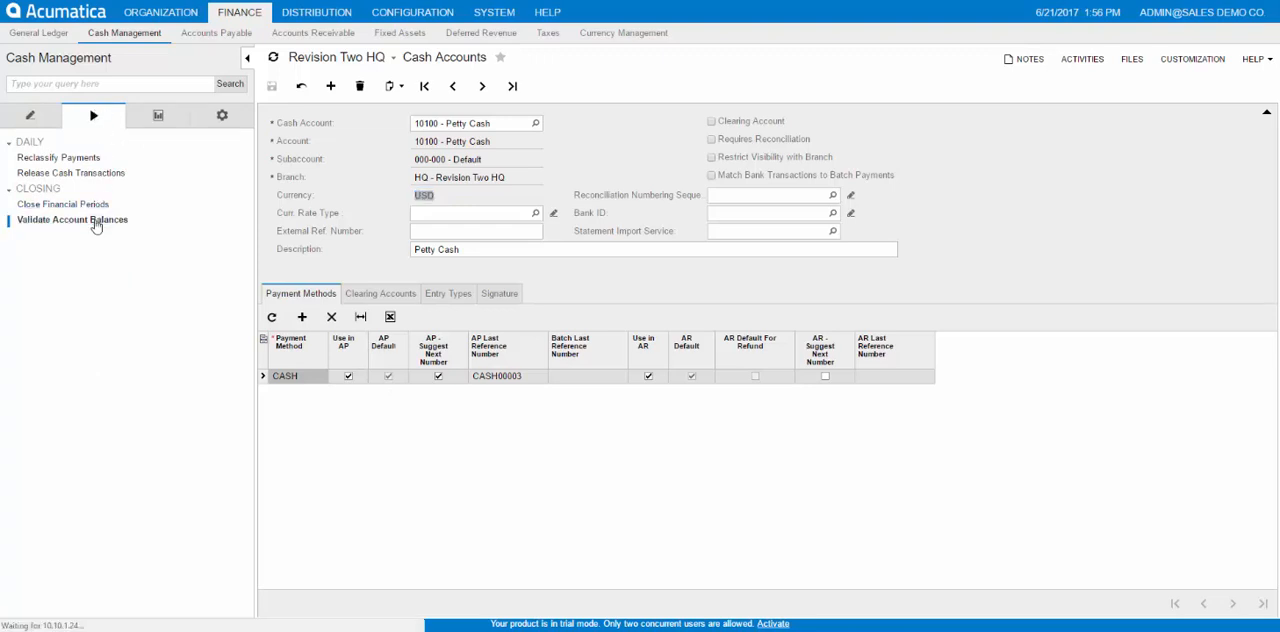
{"action": "left_click", "coordinate": [71, 219]}
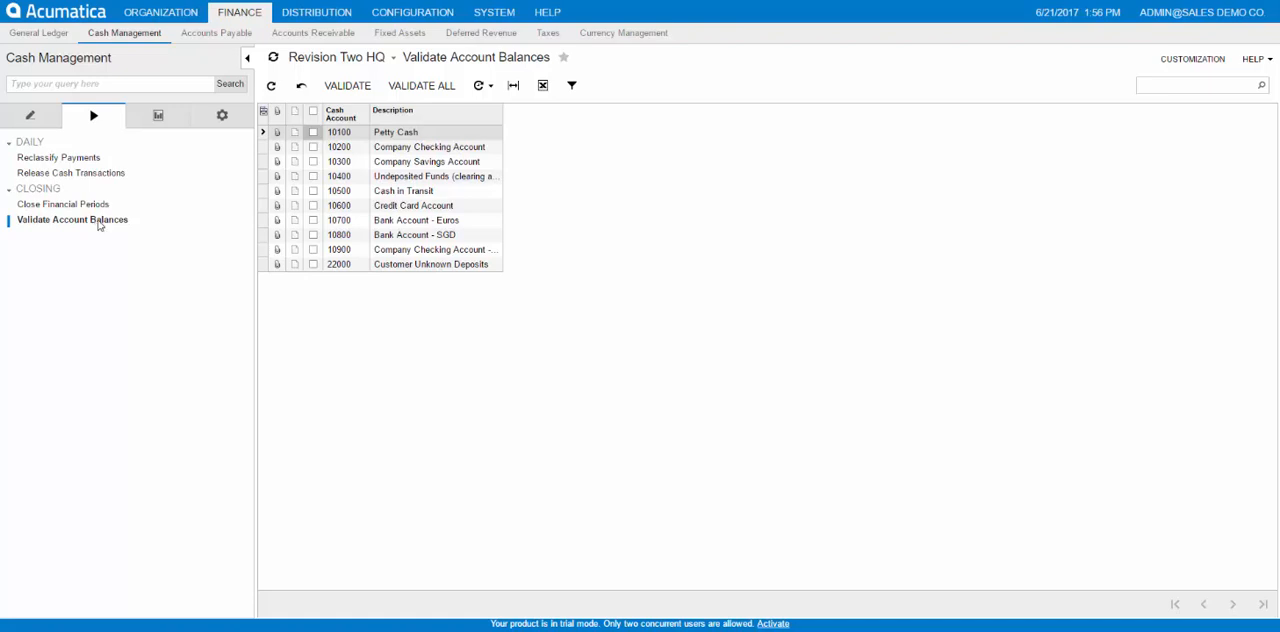
Mark cash account 10100 Petty Cash and run Validate on it
{"action": "left_click", "coordinate": [313, 131]}
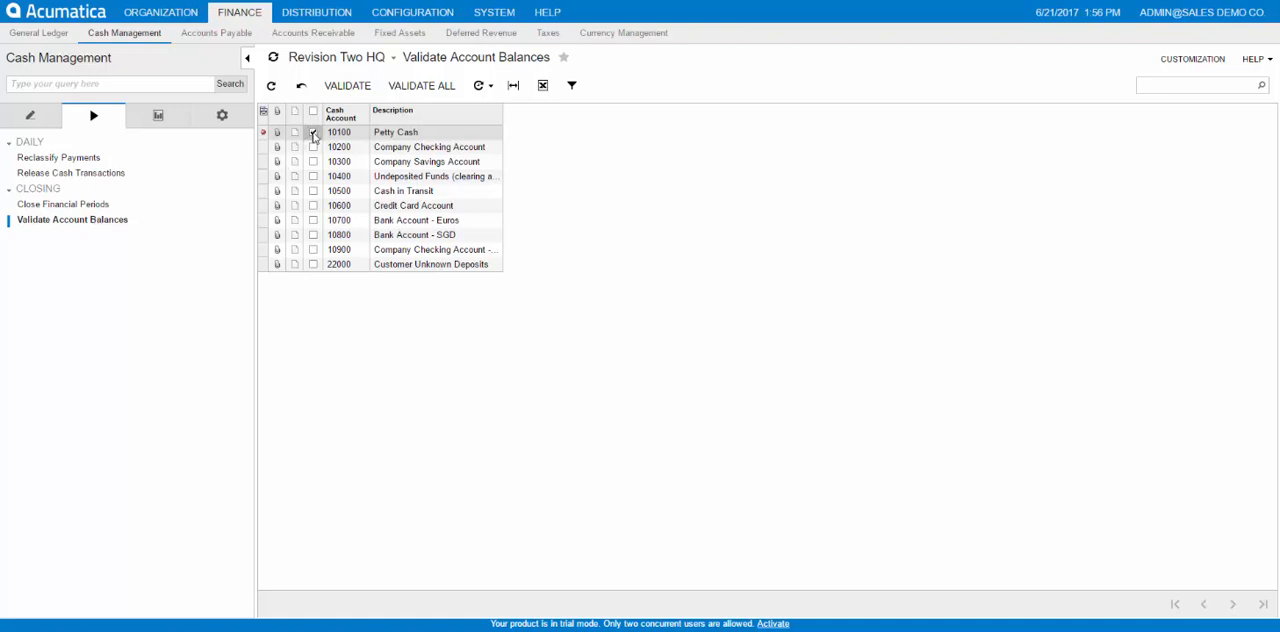
{"action": "left_click", "coordinate": [313, 131]}
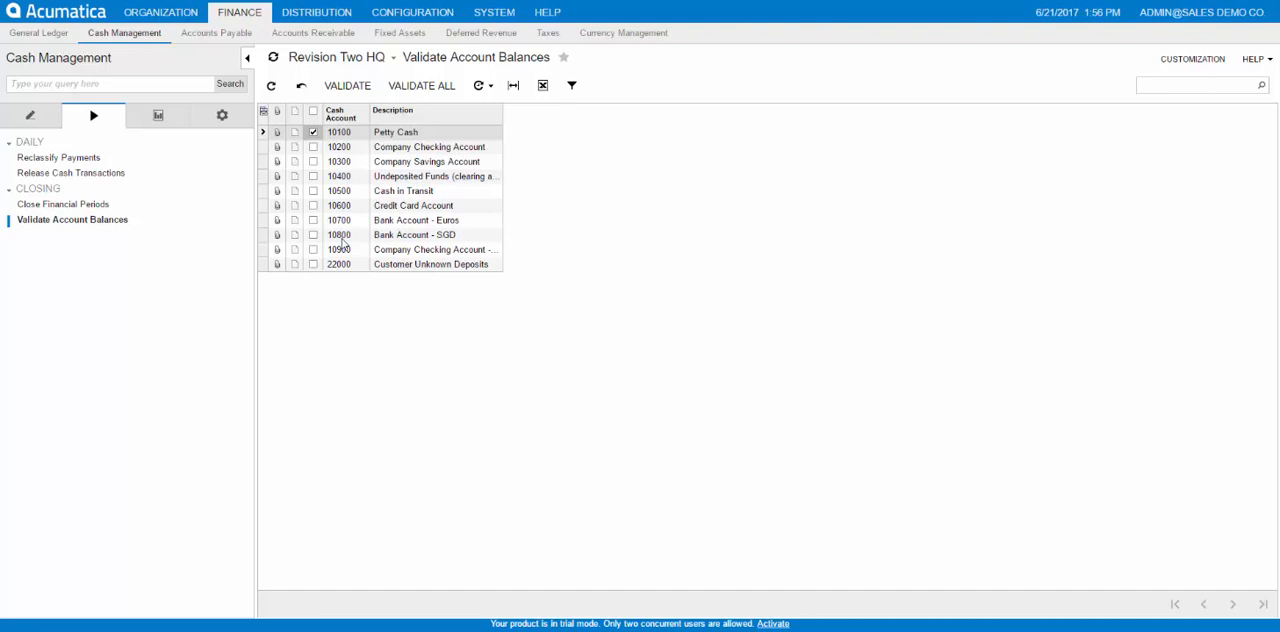
{"action": "left_click", "coordinate": [347, 85]}
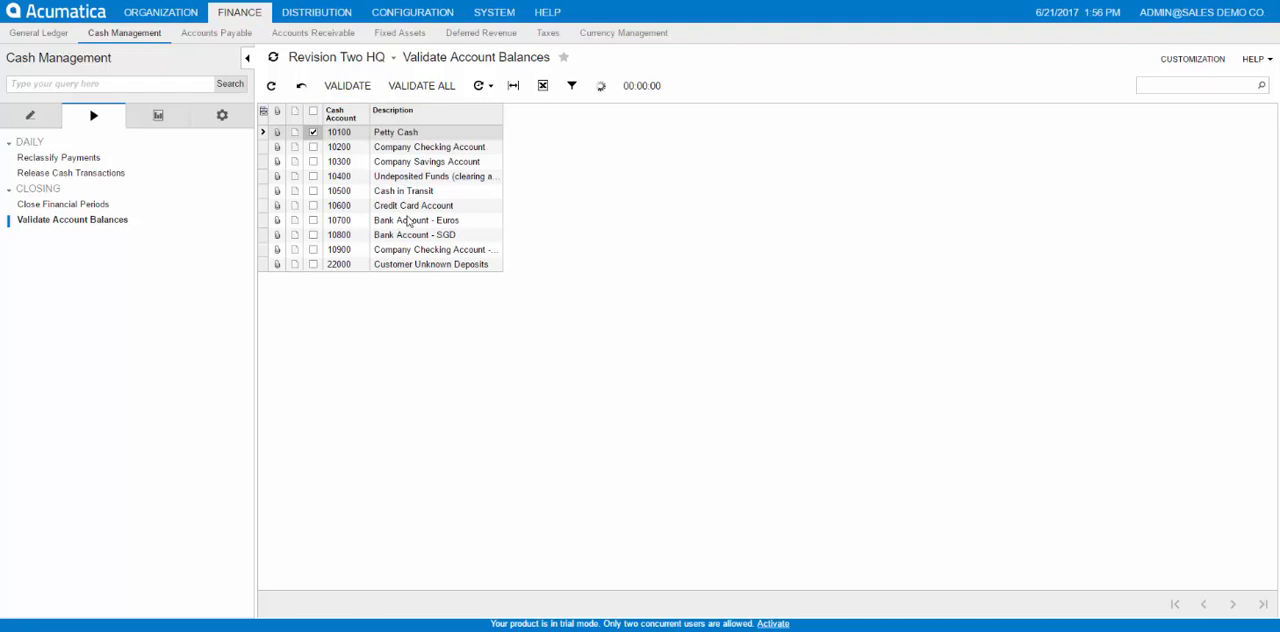